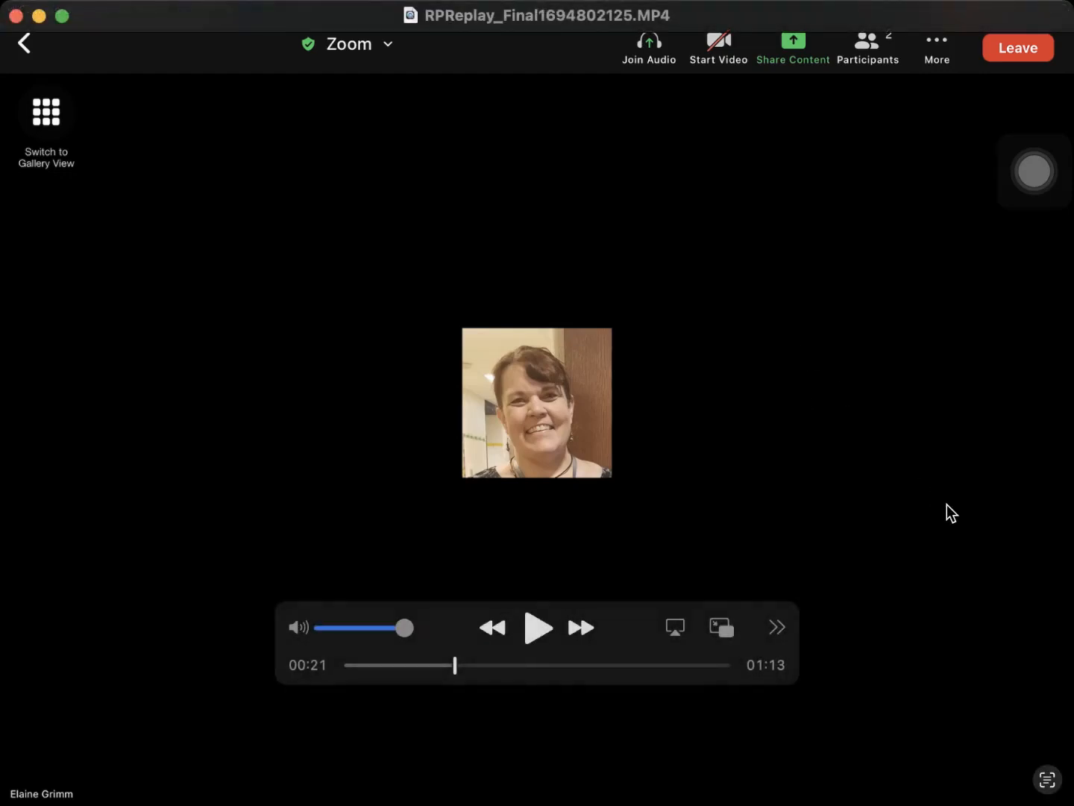
pyautogui.moveTo(609, 415)
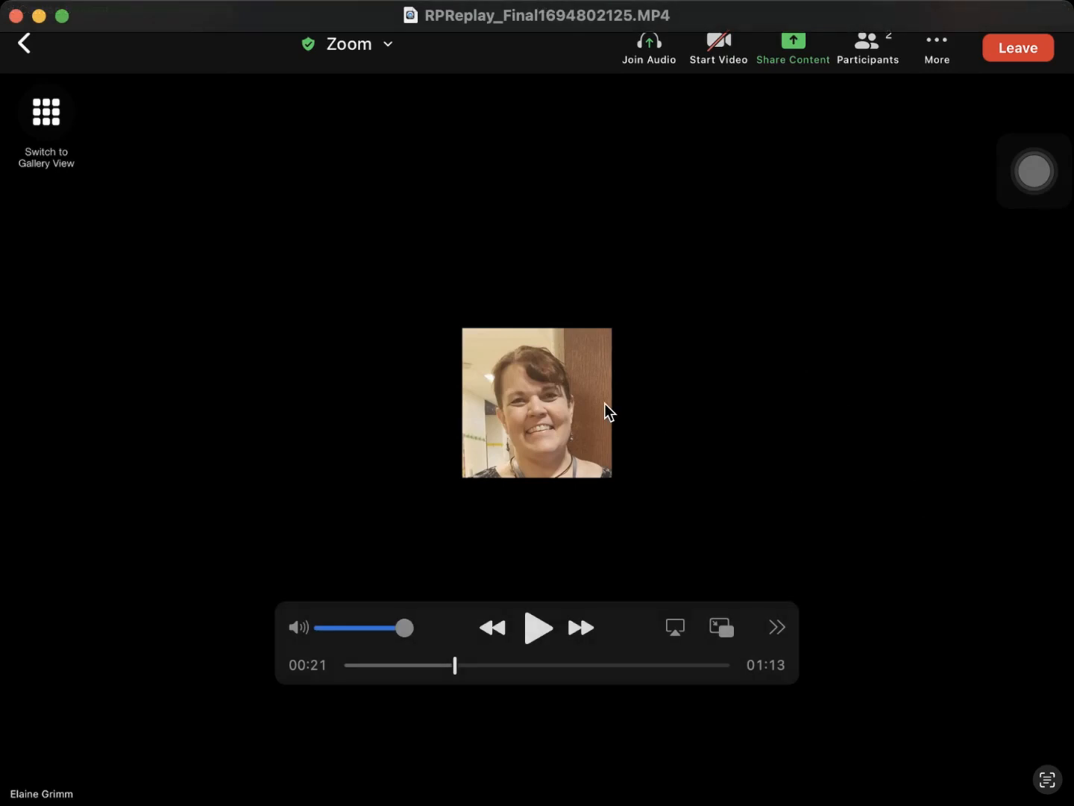
pyautogui.moveTo(739, 376)
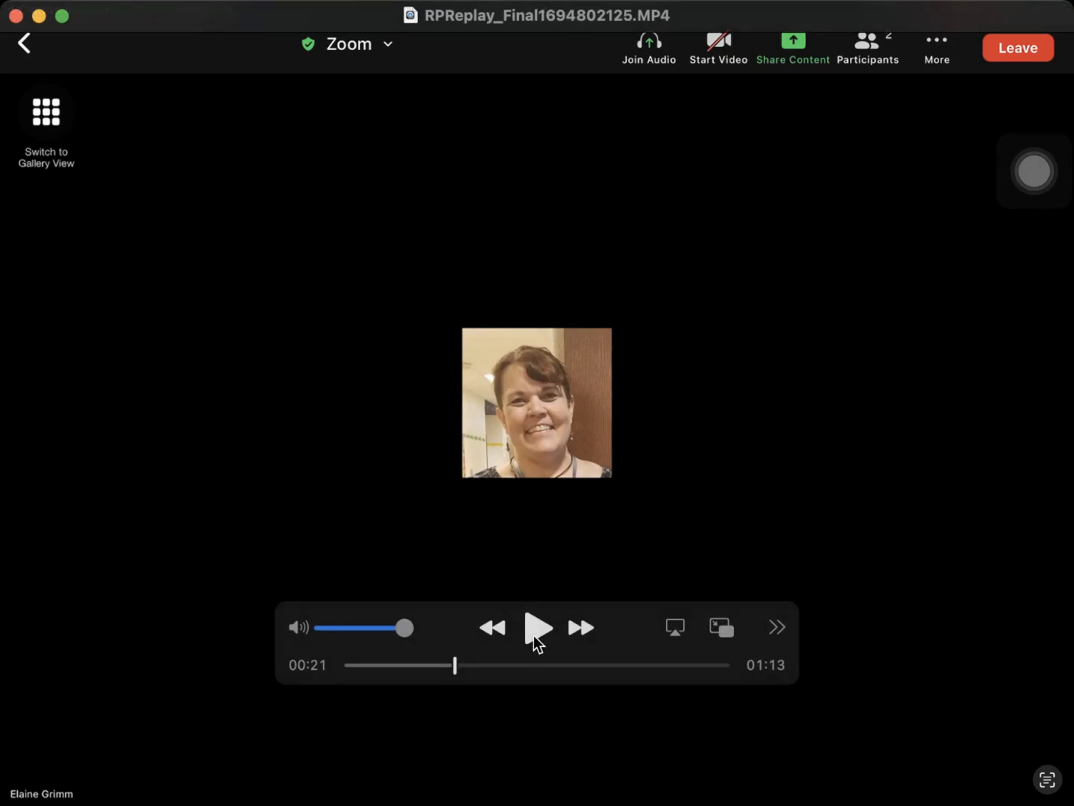
# Show the Meeting Chat panel, still empty, over the meeting video
pyautogui.click(537, 626)
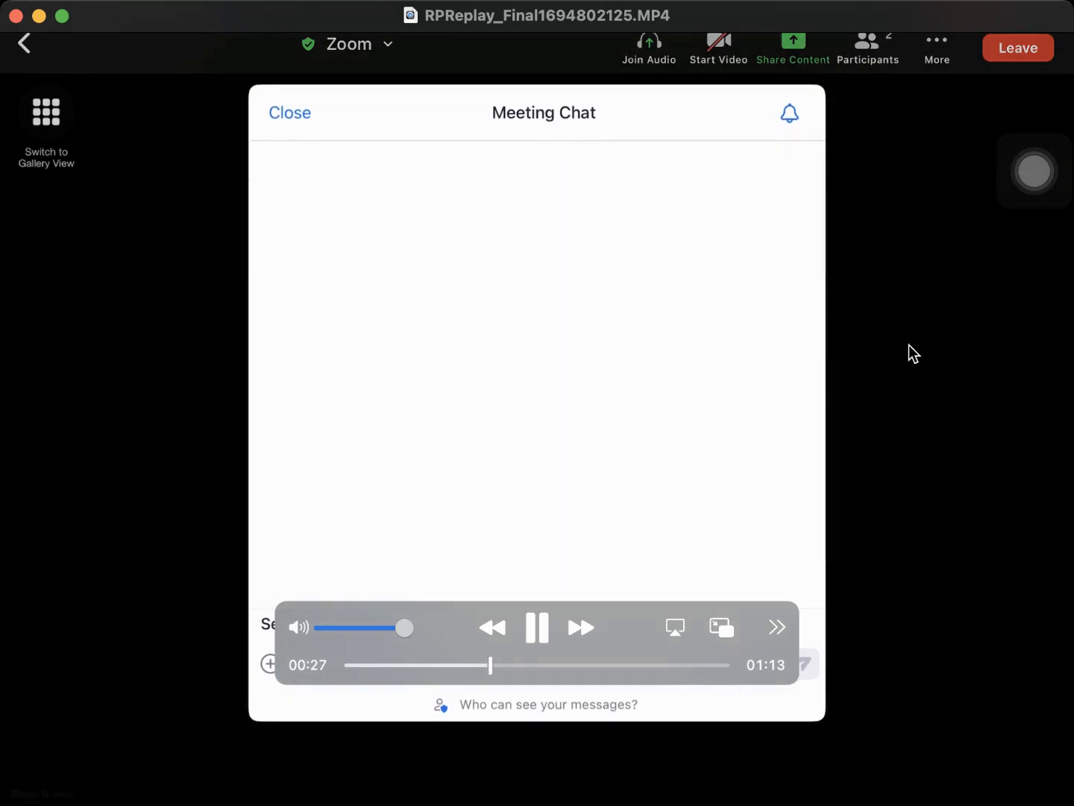
pyautogui.moveTo(674, 598)
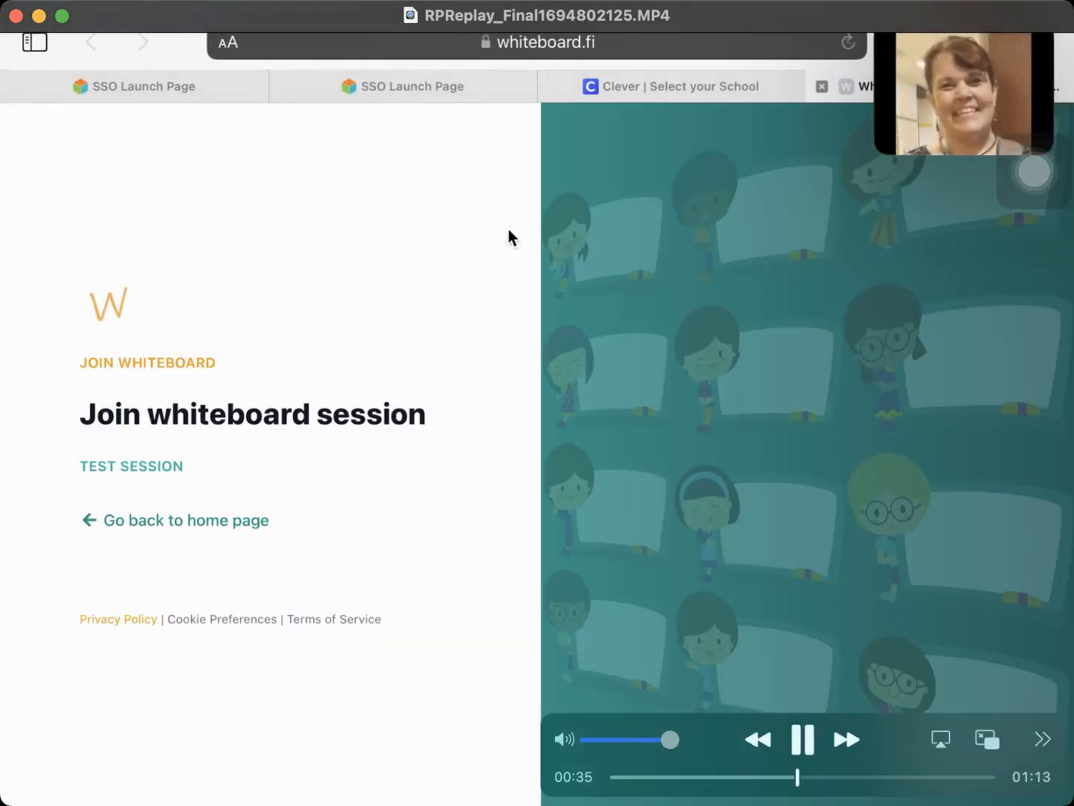
# Join the test session as a student named 'Student'
pyautogui.click(270, 459)
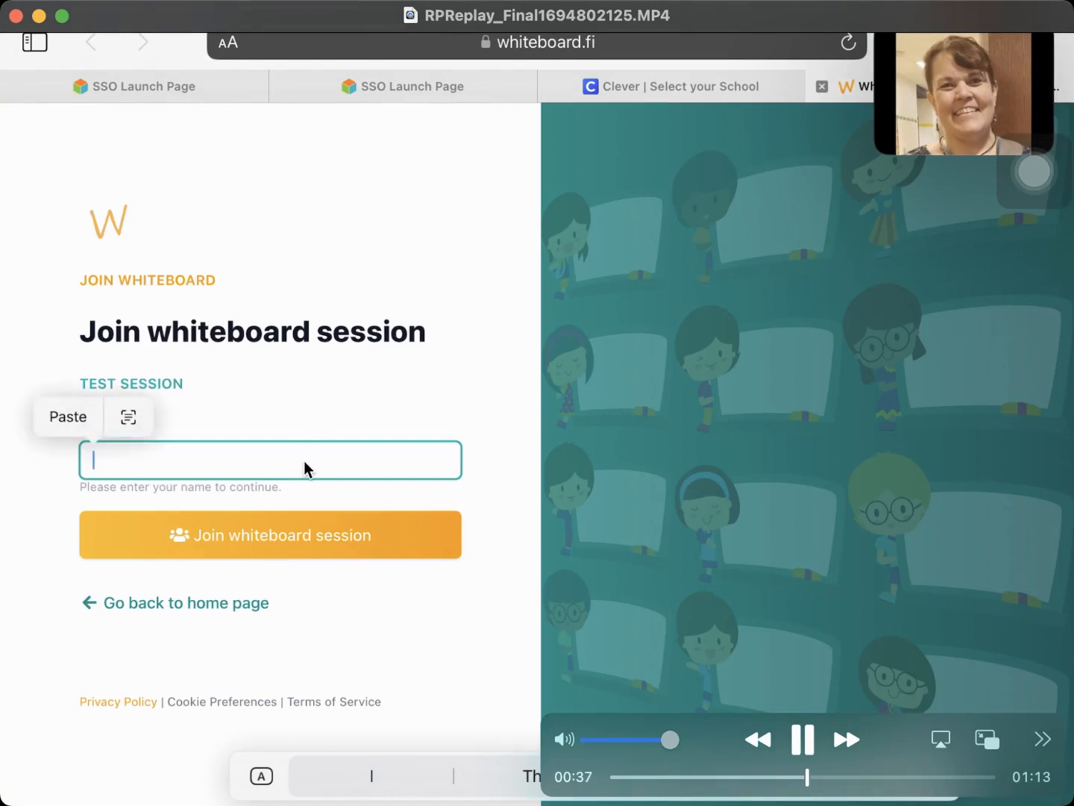
pyautogui.write('Student Name')
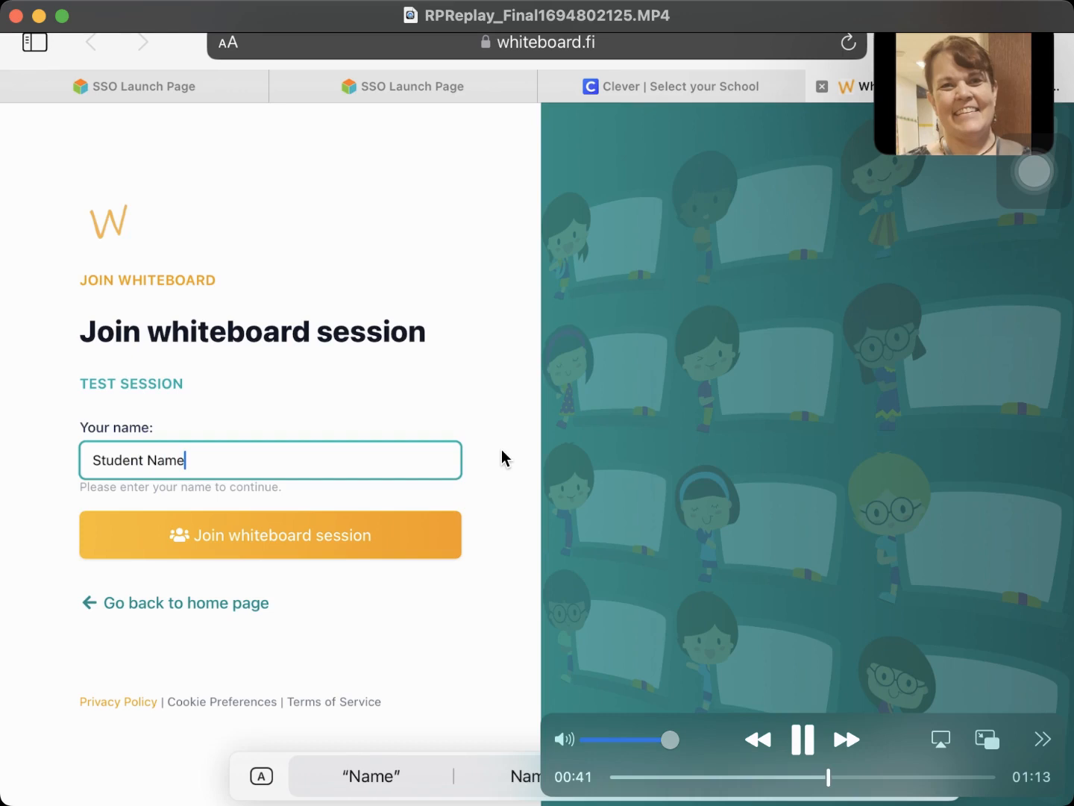
pyautogui.click(270, 534)
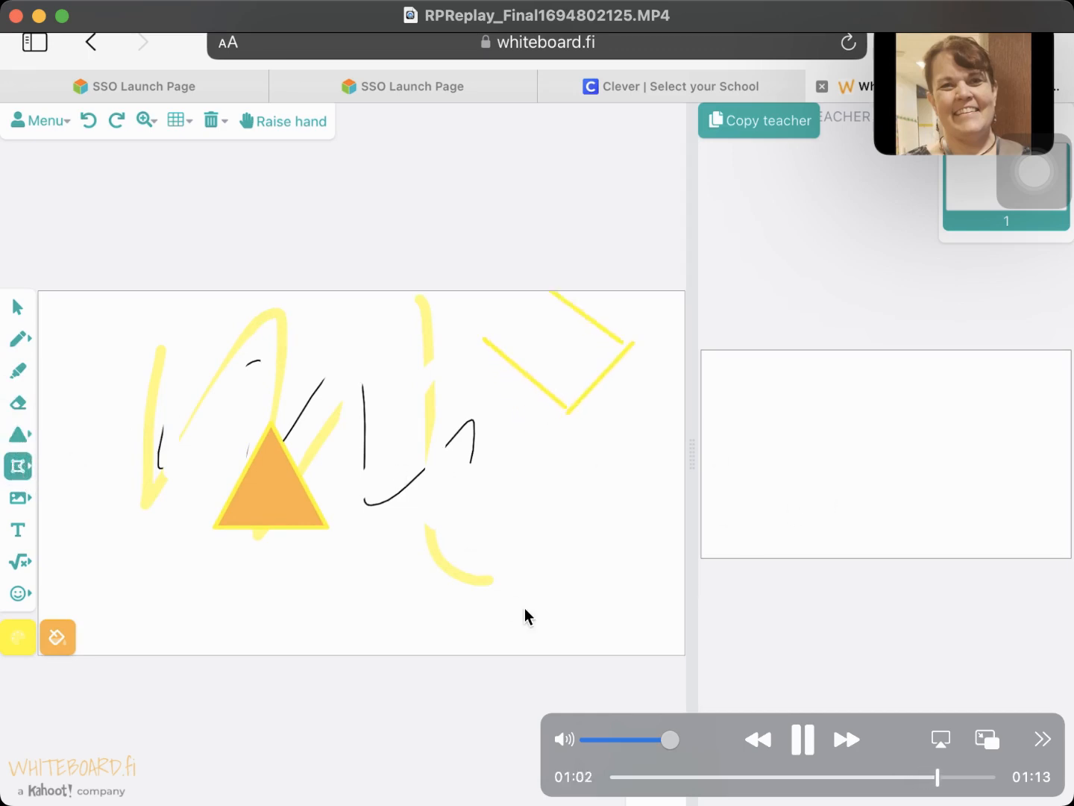
# Add a text box reading 'Hello' below the triangle
pyautogui.click(18, 498)
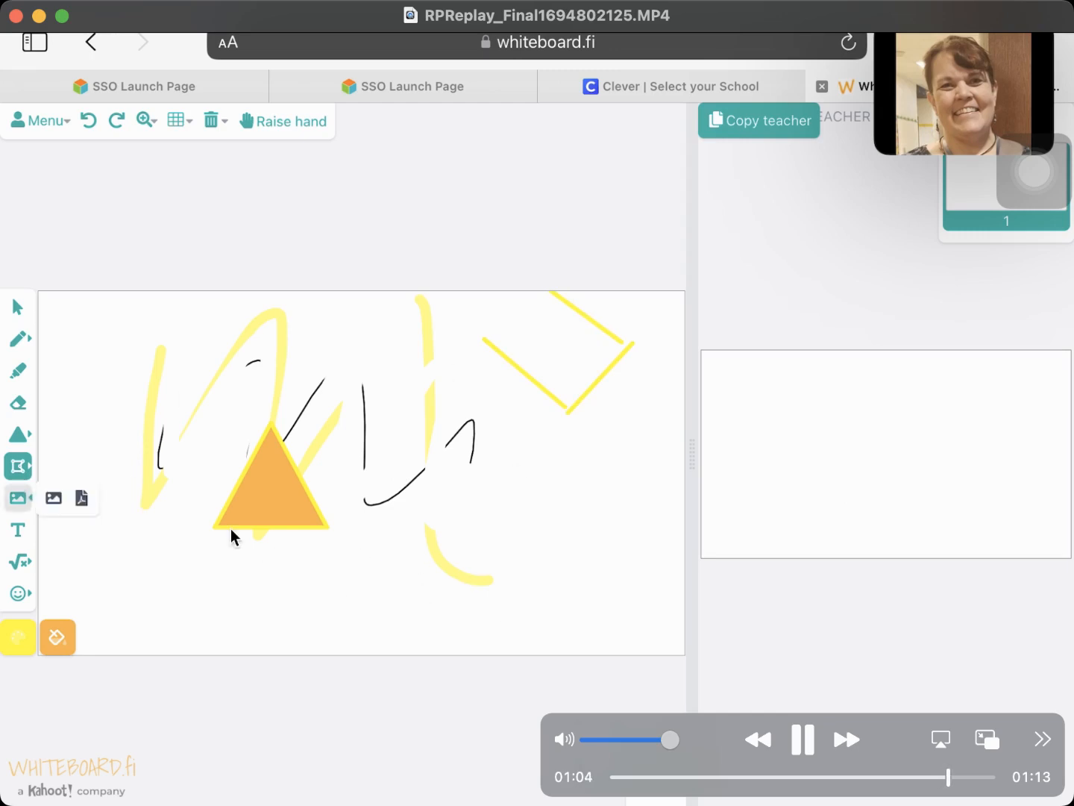
pyautogui.click(18, 530)
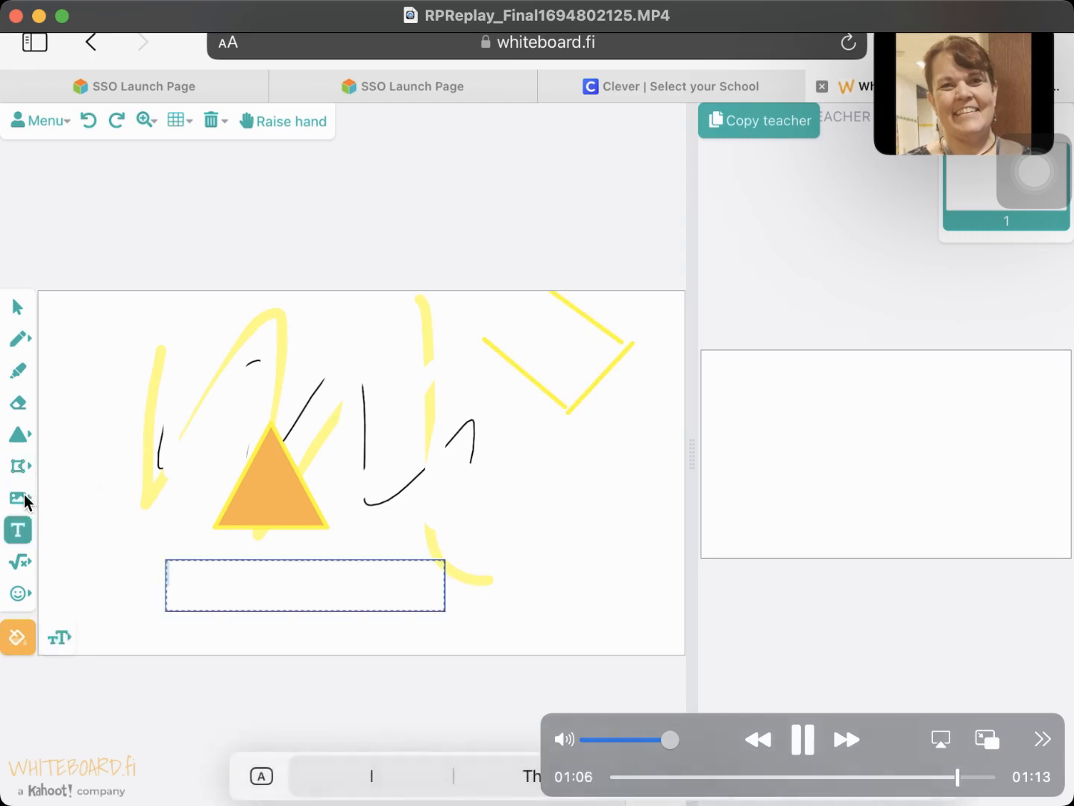
pyautogui.write('Hello')
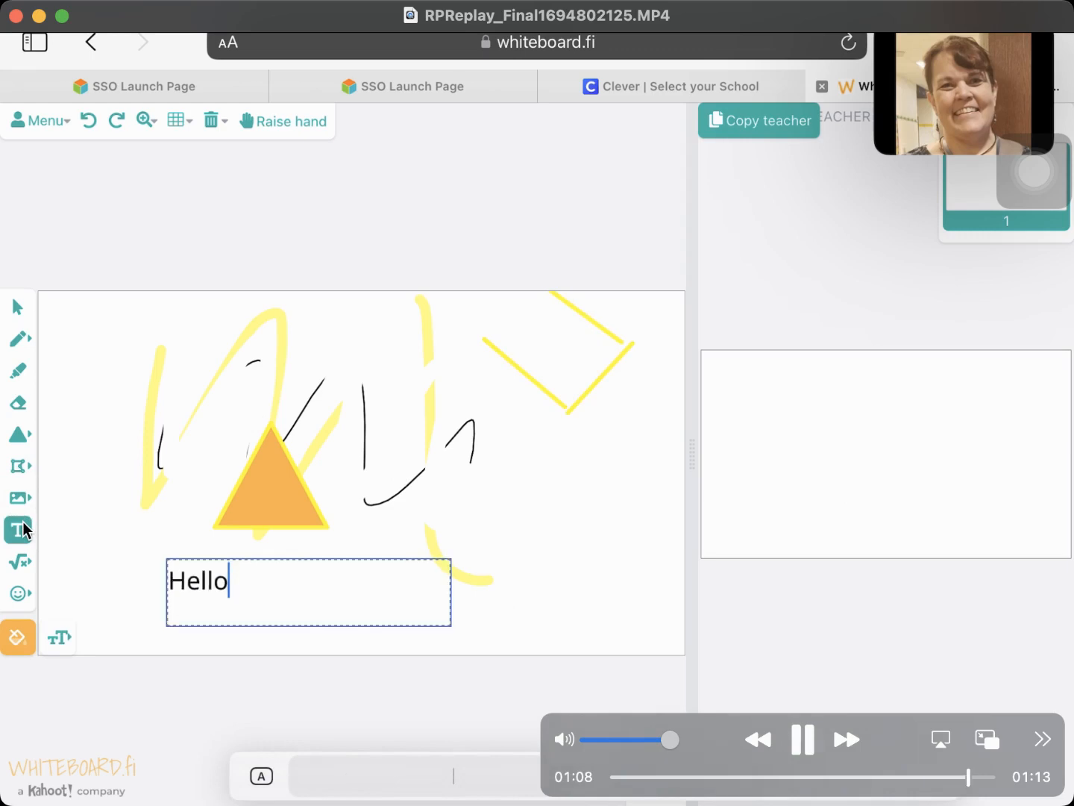
# Place a winking emoji beside the triangle
pyautogui.click(17, 592)
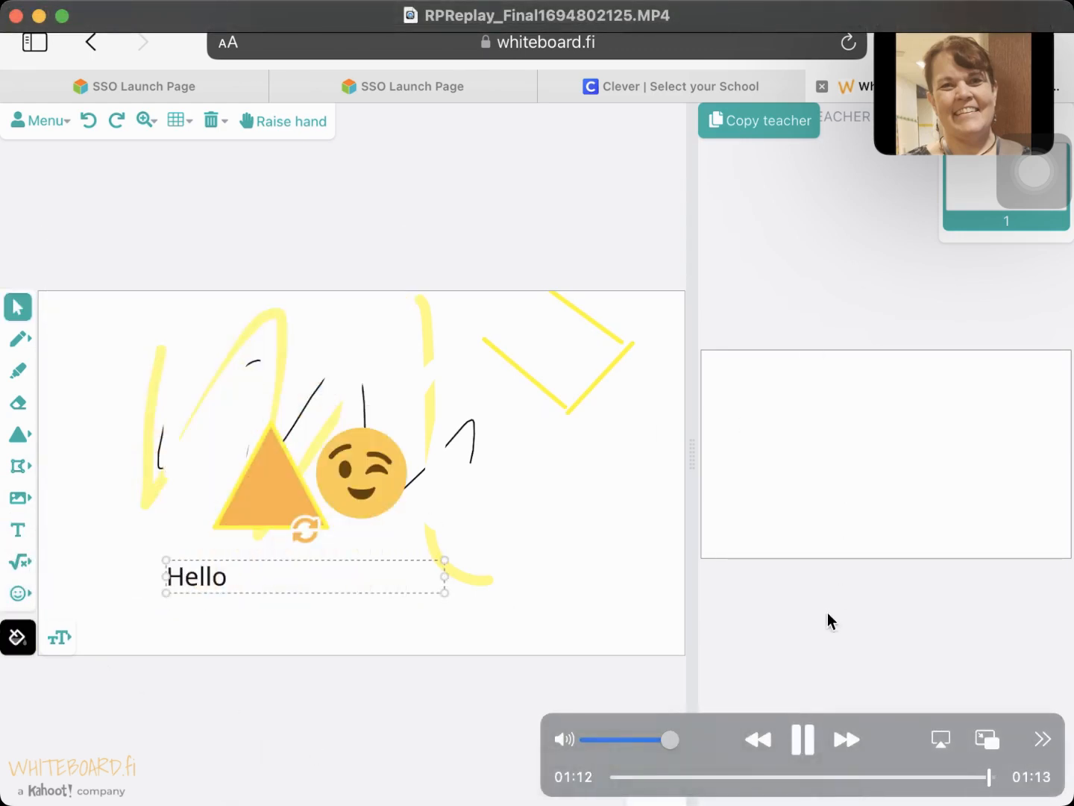
pyautogui.click(803, 740)
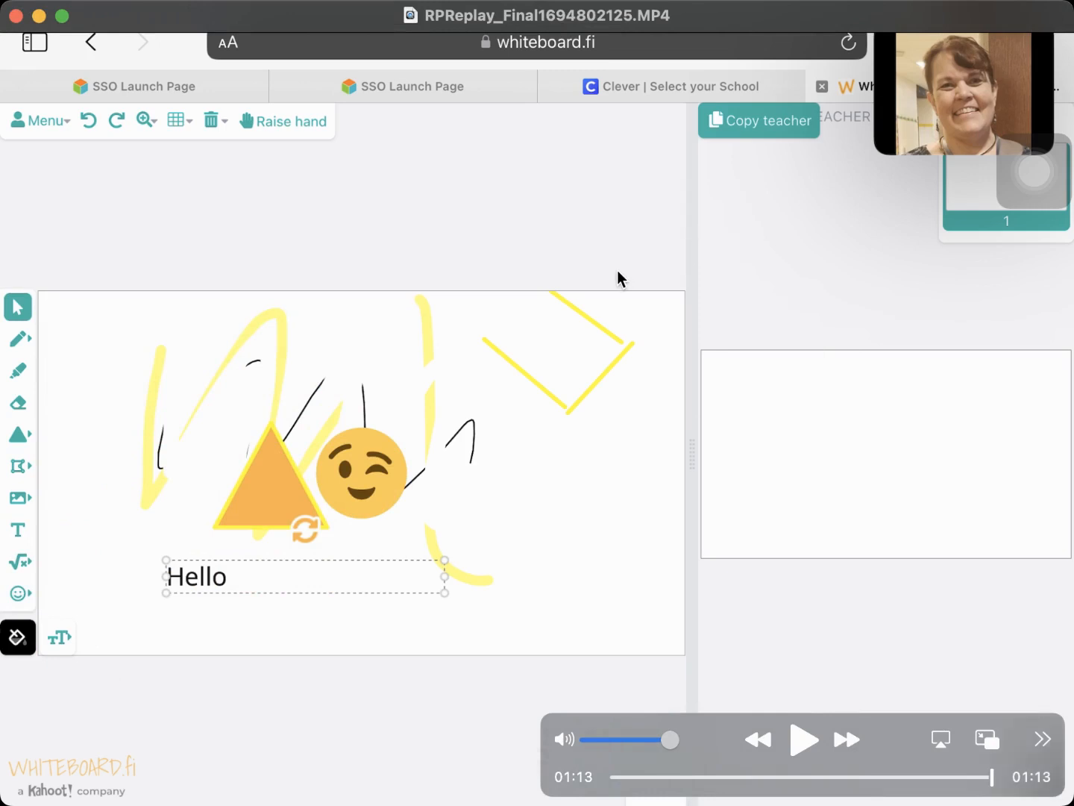
pyautogui.moveTo(595, 266)
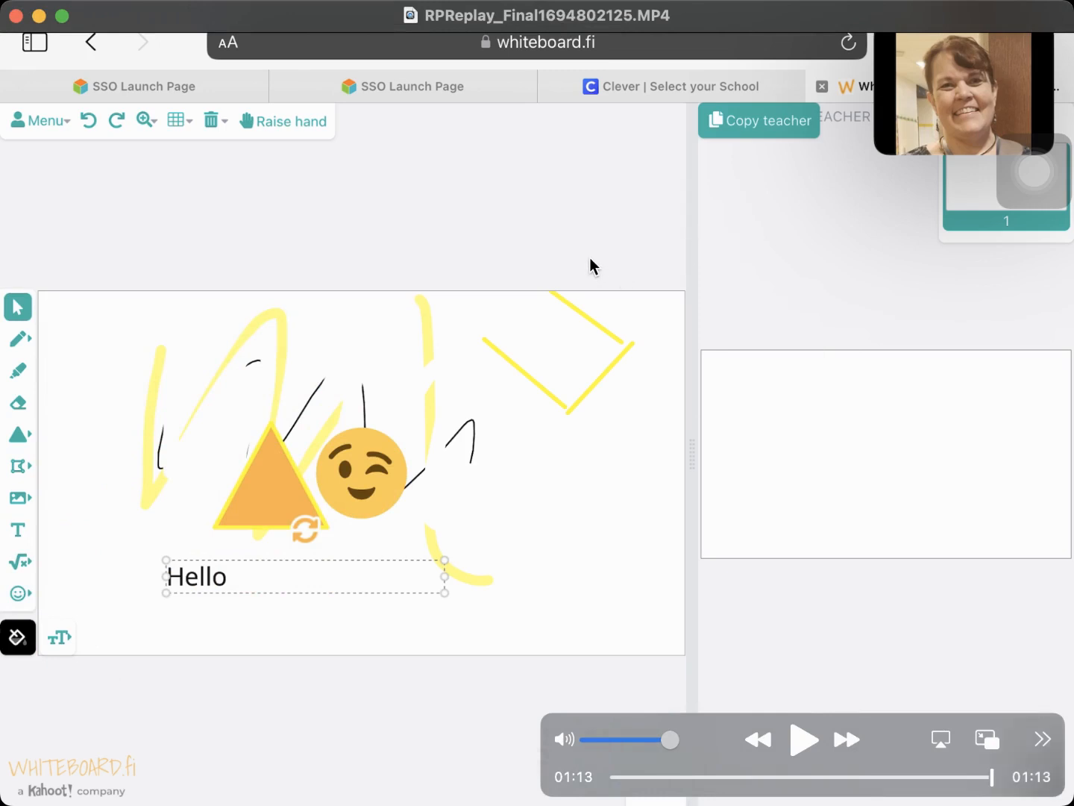
pyautogui.moveTo(382, 274)
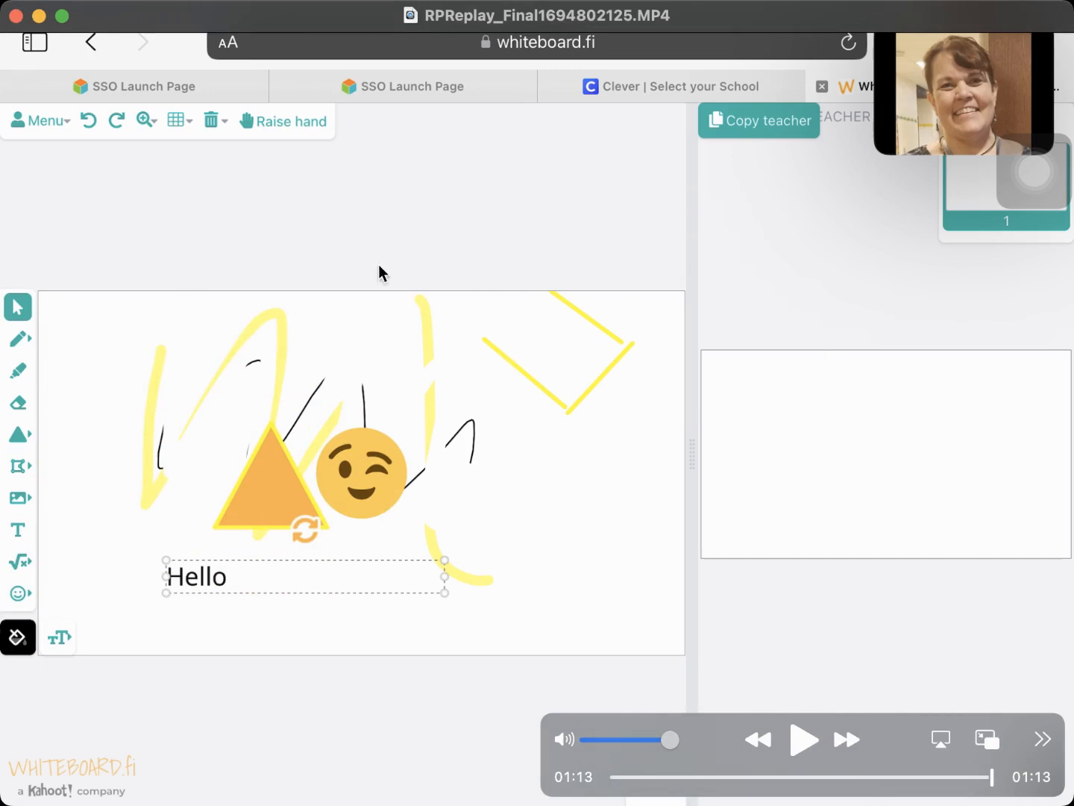
pyautogui.moveTo(561, 227)
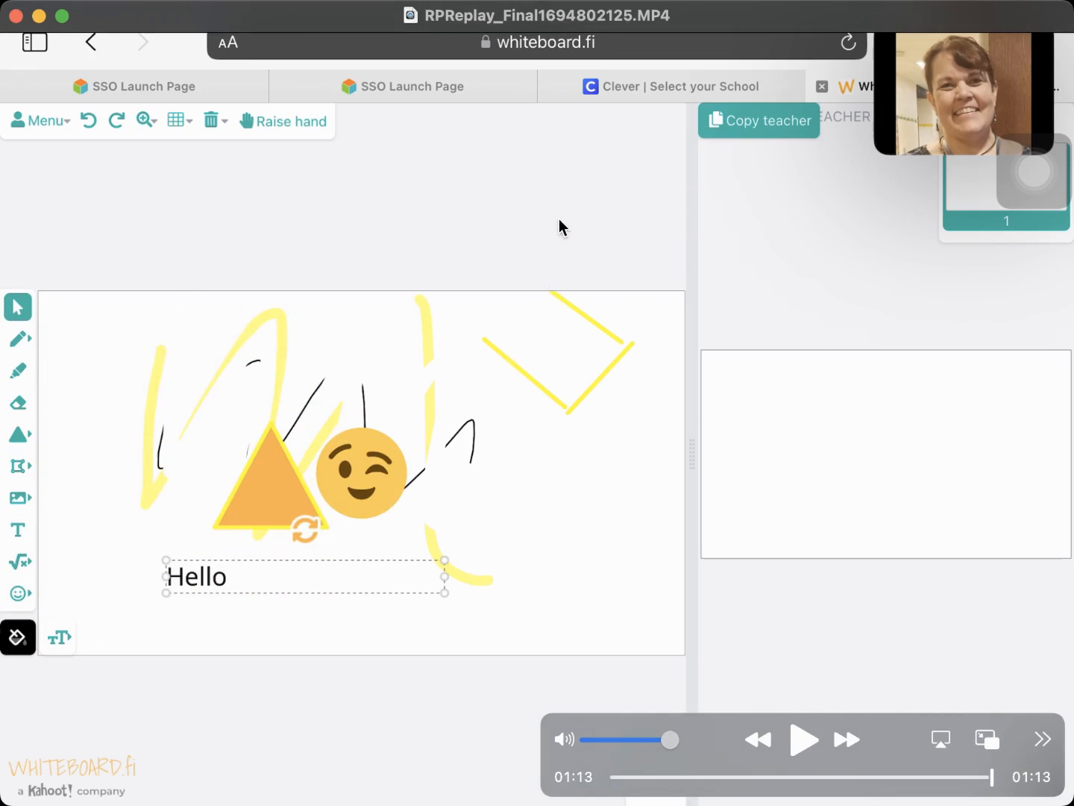